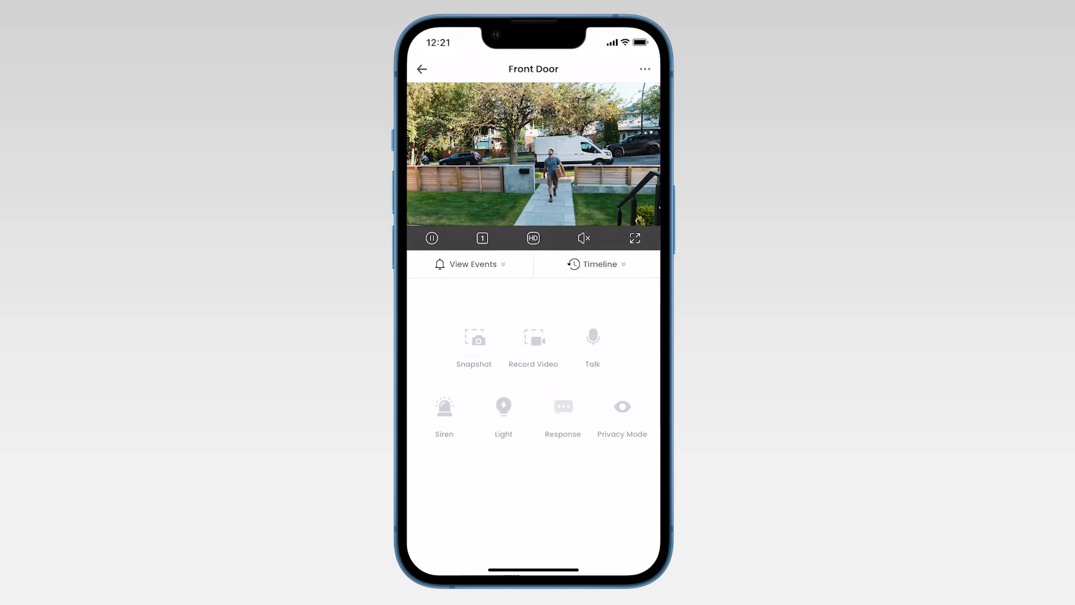
Change the Front Door floodlight's light temperature from Cool to Warm in Floodlight Settings.
click(644, 68)
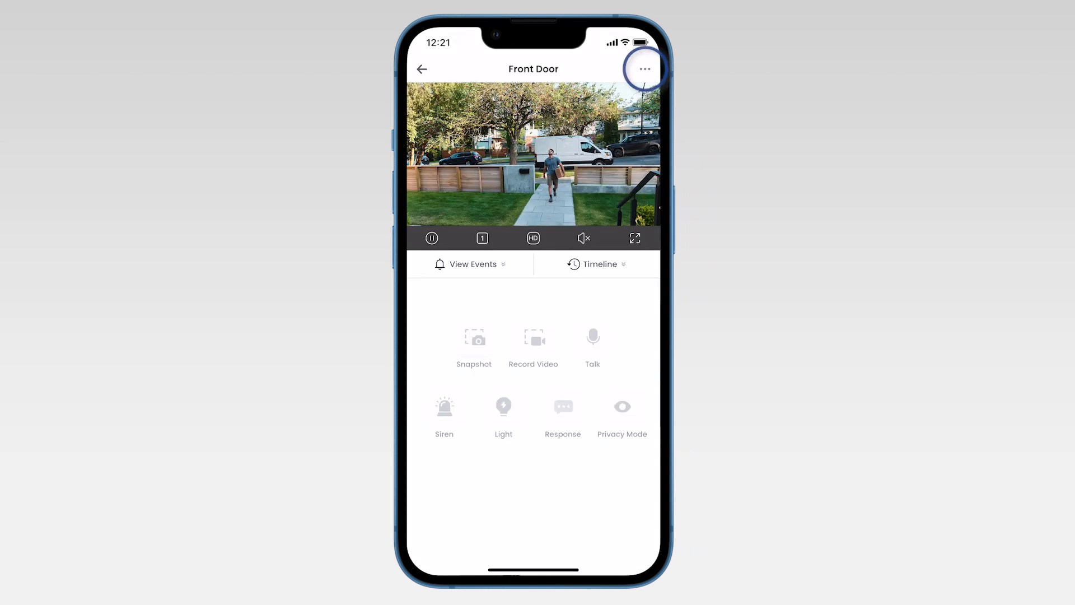
click(644, 68)
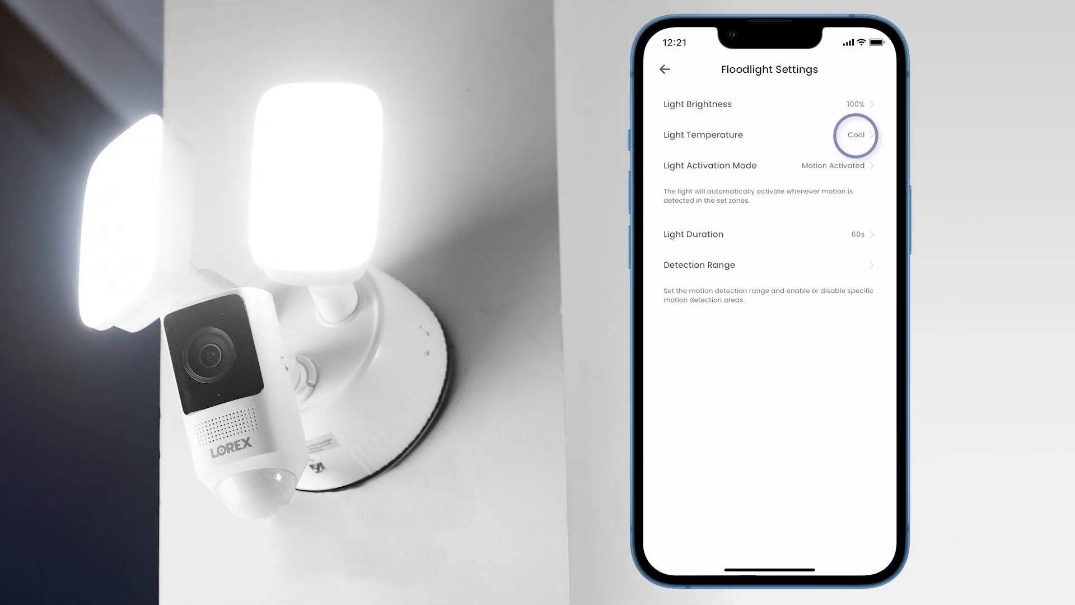
click(854, 135)
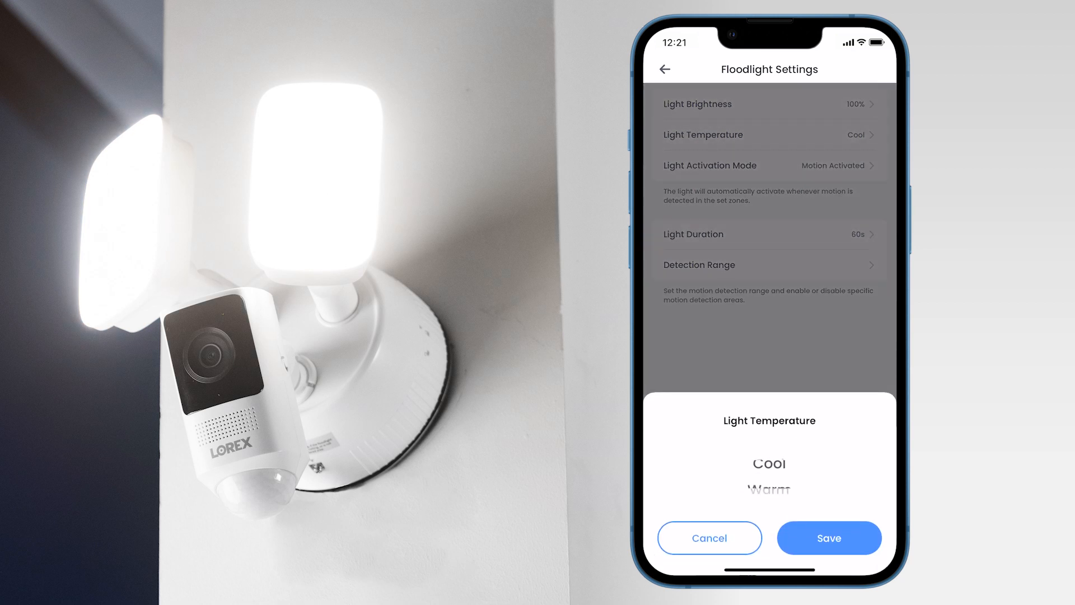
click(828, 537)
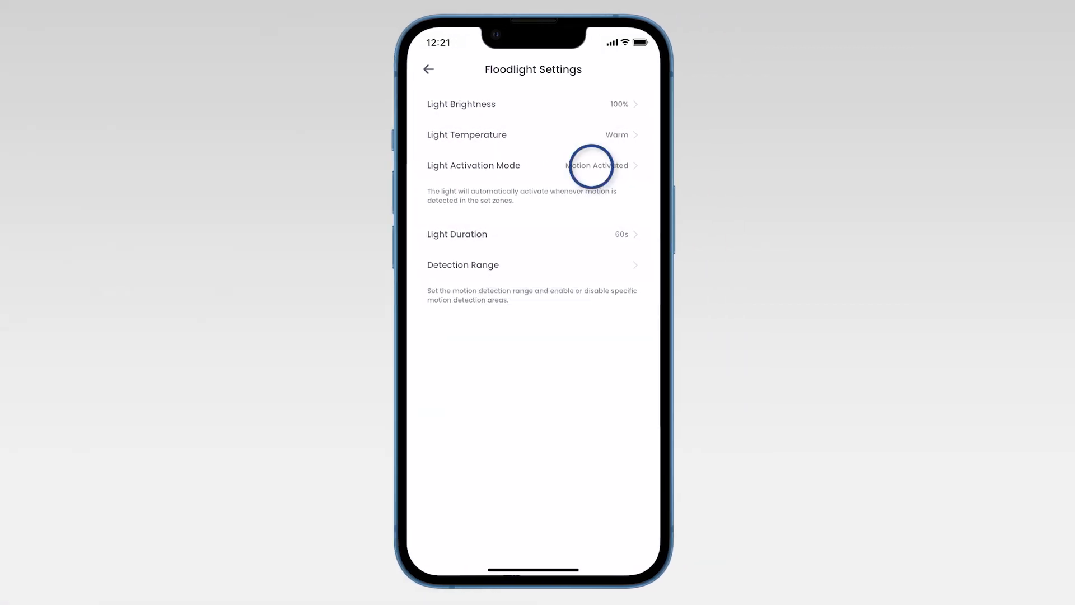
click(596, 165)
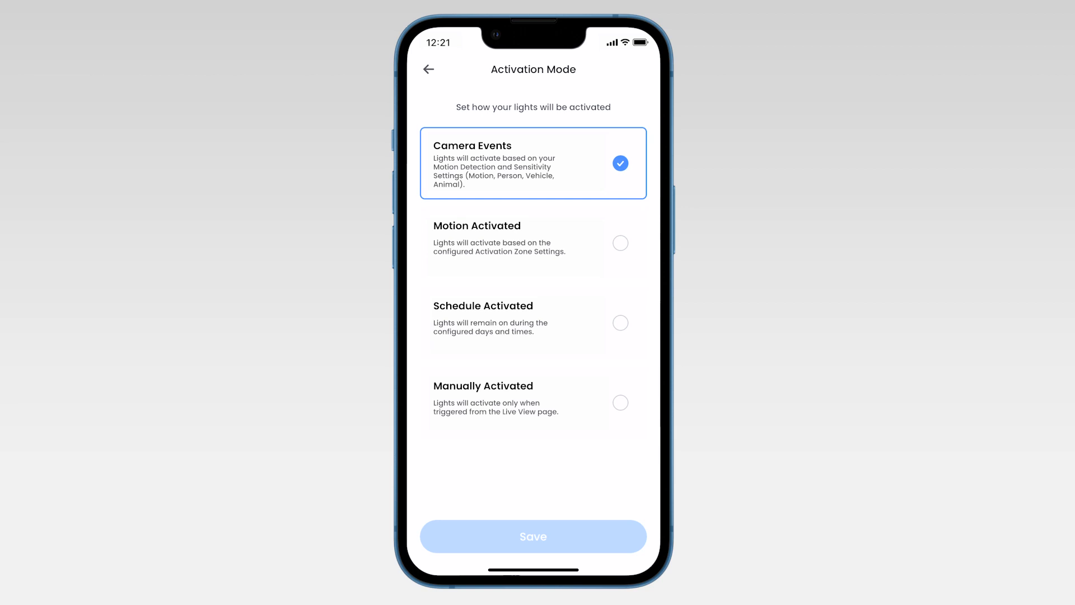
Select Schedule Activated as the floodlight's activation mode.
click(533, 242)
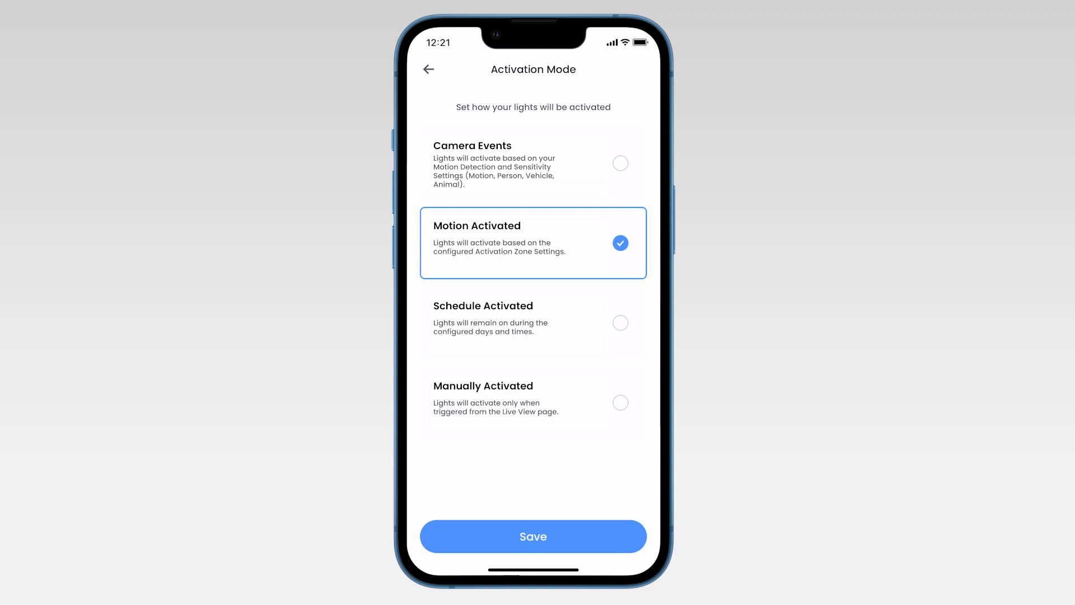
click(532, 322)
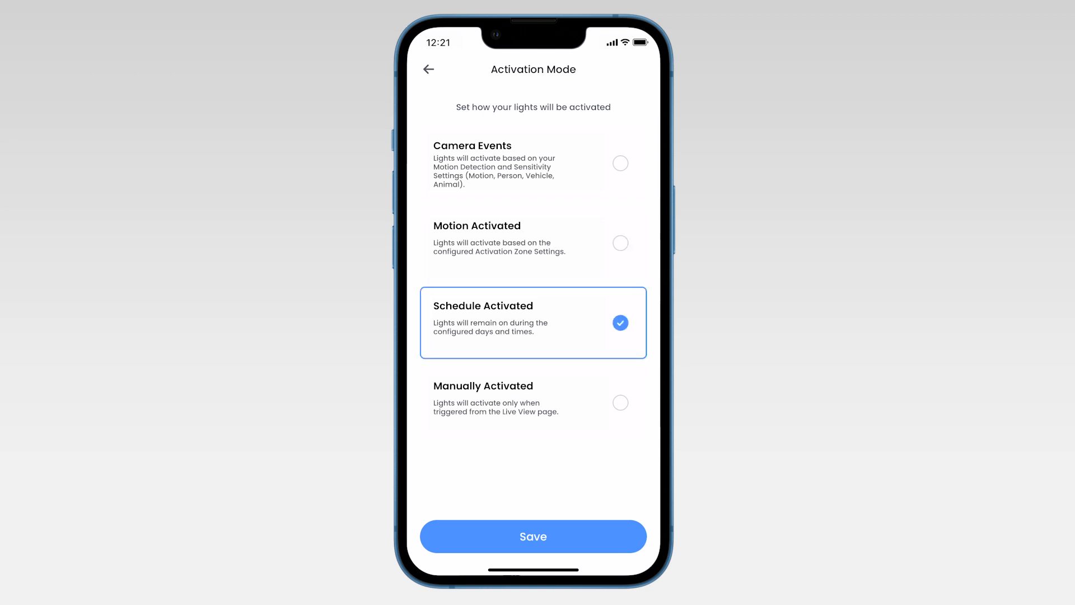